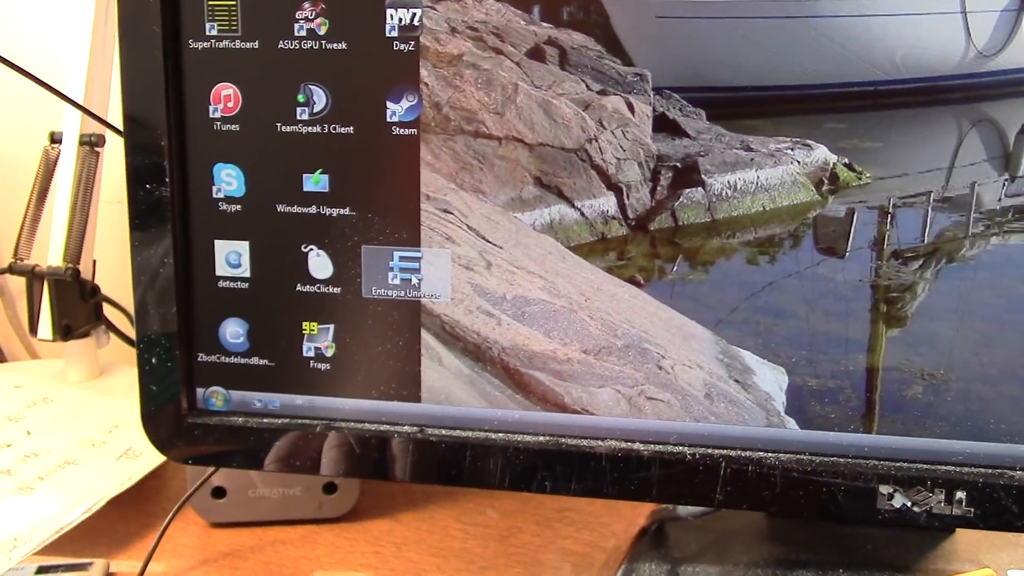
Launch Entropia Universe from the desktop shortcut and accept the Terms of Use
{"action": "double_click", "coordinate": [404, 268]}
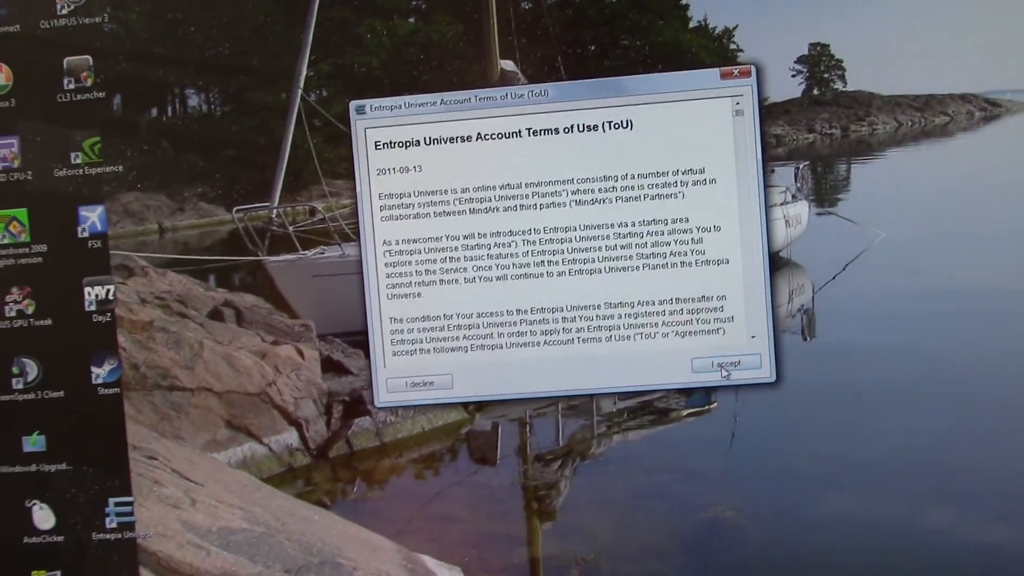
{"action": "left_click", "coordinate": [724, 364]}
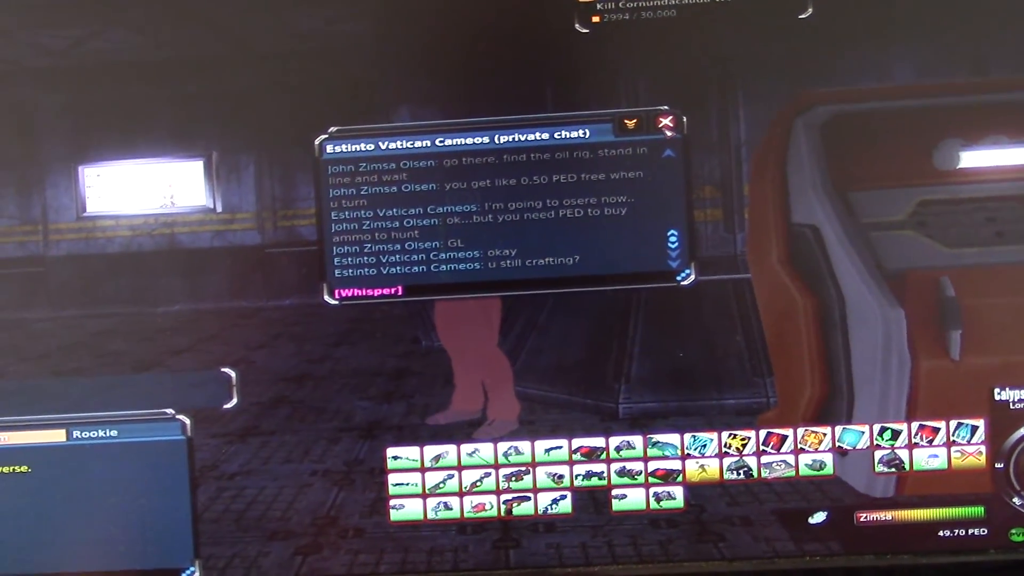
Close the private chat window and confirm closing all chat tabs
{"action": "left_click", "coordinate": [665, 122]}
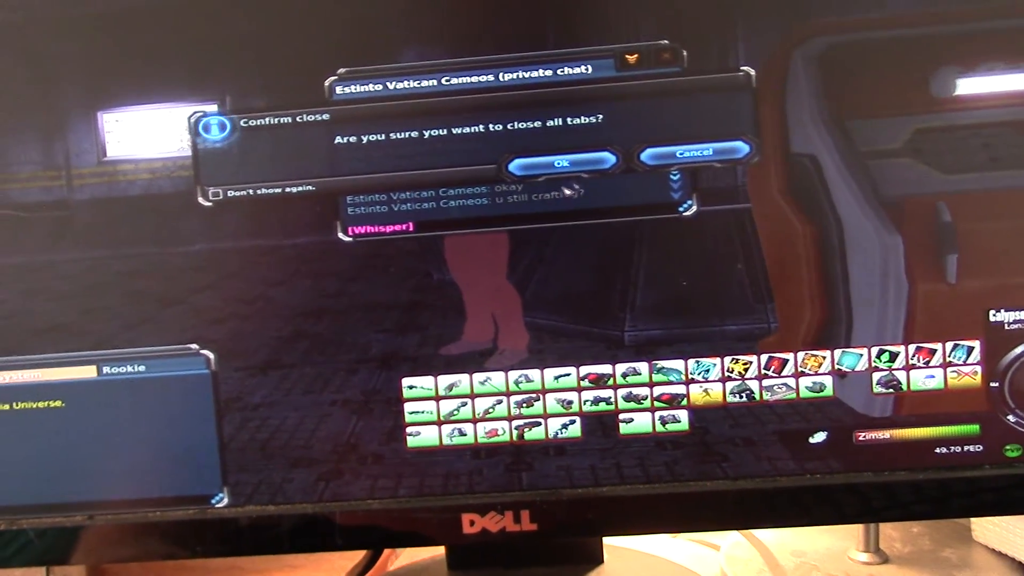
{"action": "left_click", "coordinate": [561, 161]}
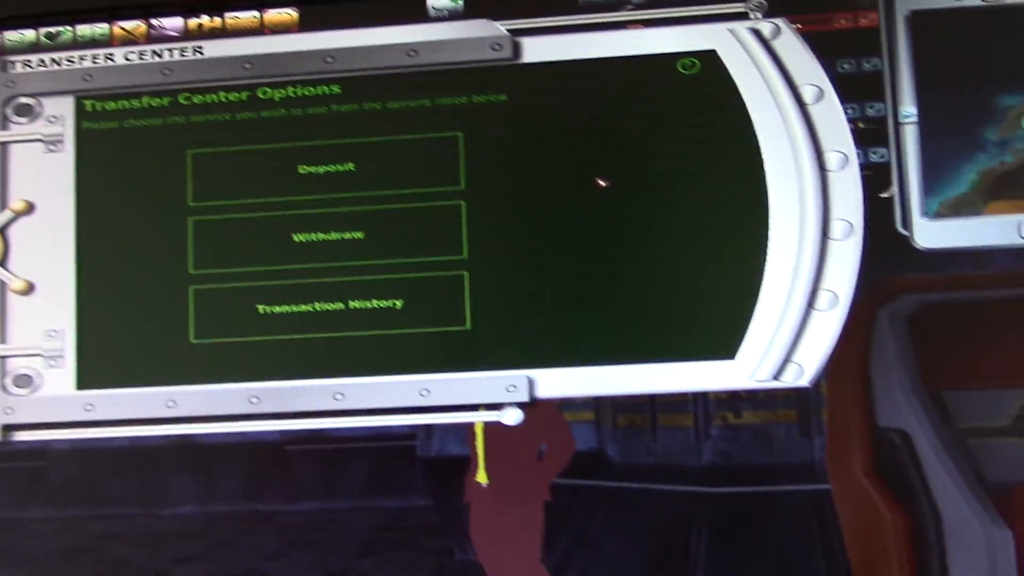
Make a deposit at the Transfer Center and acknowledge the Deposit Complete screen
{"action": "left_click", "coordinate": [325, 165]}
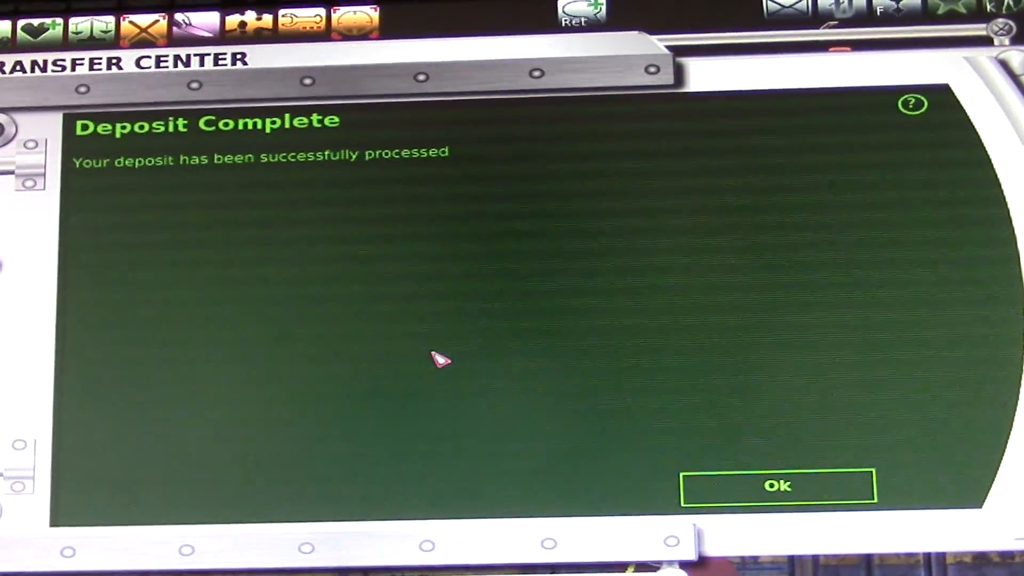
{"action": "left_click", "coordinate": [777, 486]}
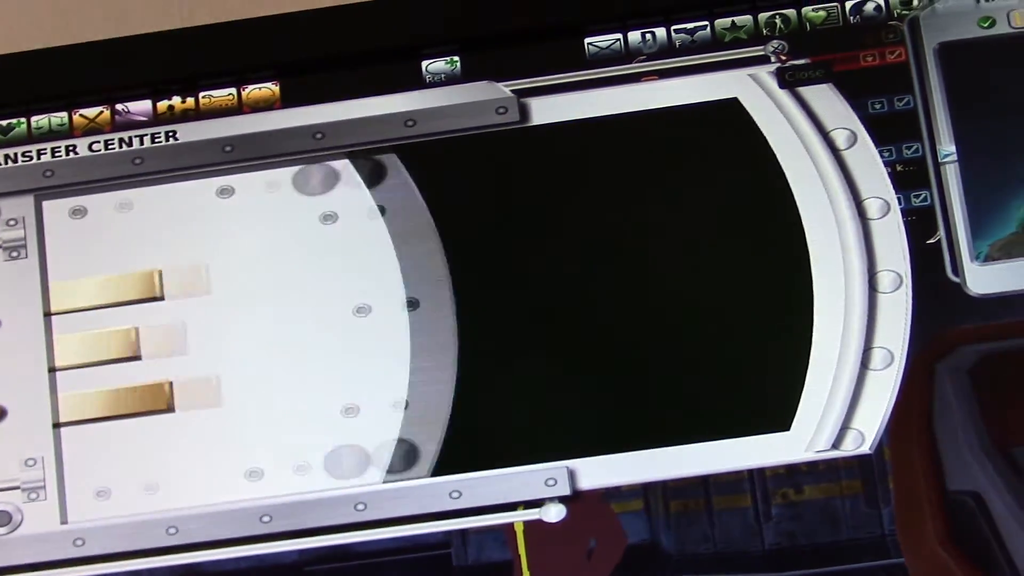
{"action": "left_click", "coordinate": [806, 74]}
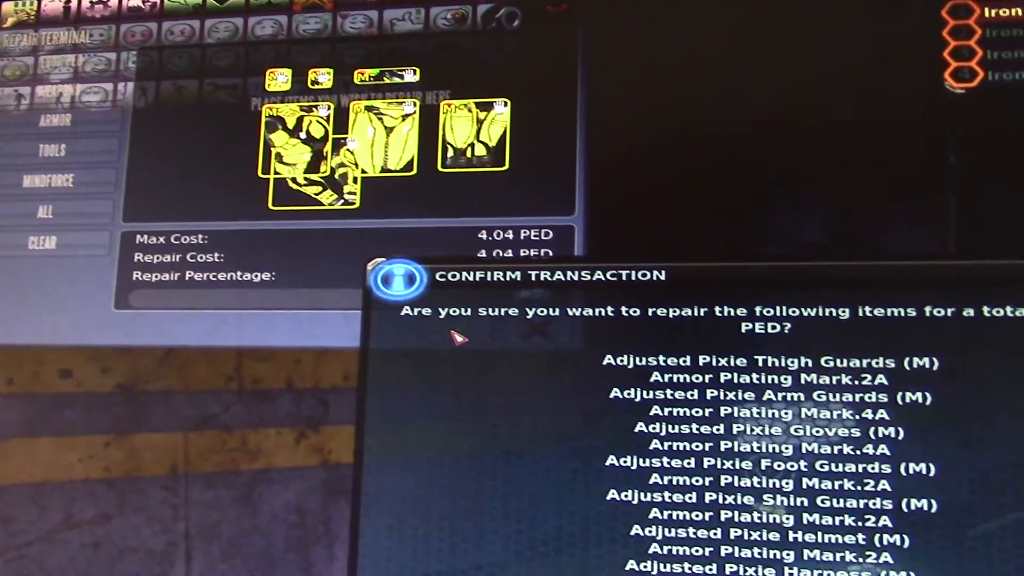
Repair the armour pieces with the Repair Percentage slider at about 35.5 percent (51.76 PED)
{"action": "left_click", "coordinate": [389, 287]}
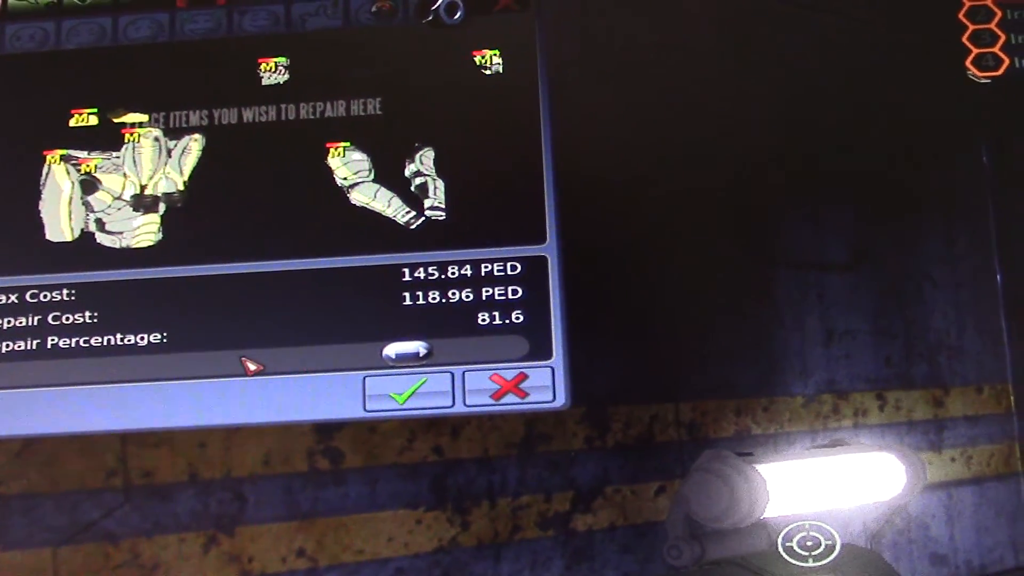
{"action": "left_click_drag", "start_coordinate": [405, 349], "coordinate": [170, 363]}
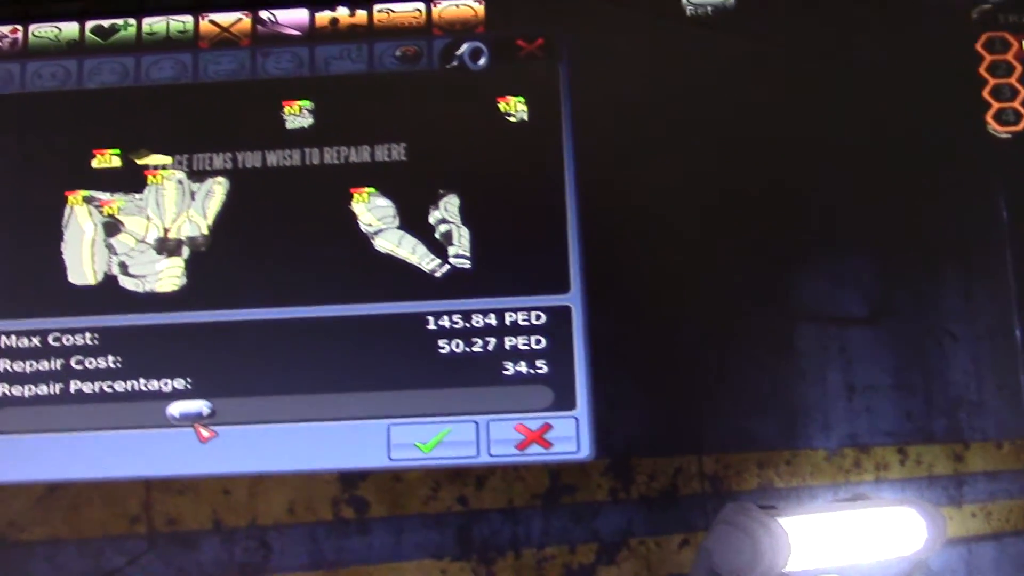
{"action": "left_click_drag", "start_coordinate": [189, 408], "coordinate": [261, 398]}
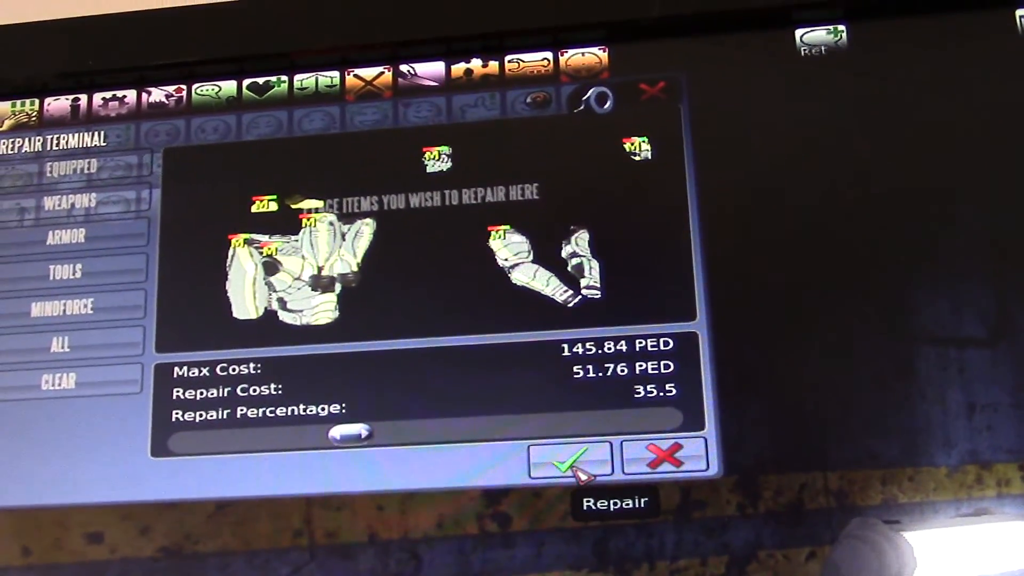
{"action": "left_click", "coordinate": [569, 458]}
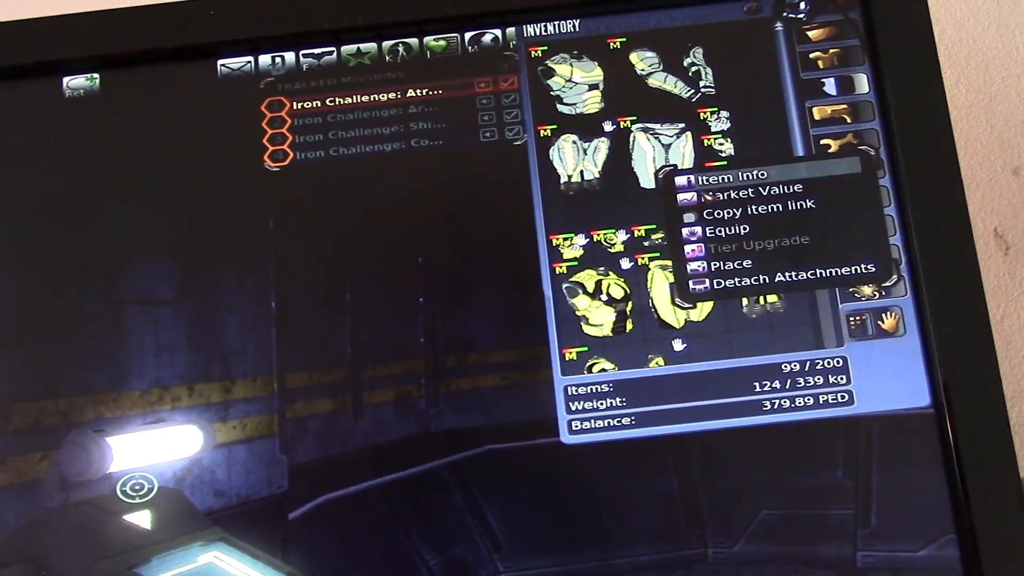
Equip the armour piece from its item menu, unequipping the Adjusted Pixie Gloves (M)
{"action": "left_click", "coordinate": [729, 230]}
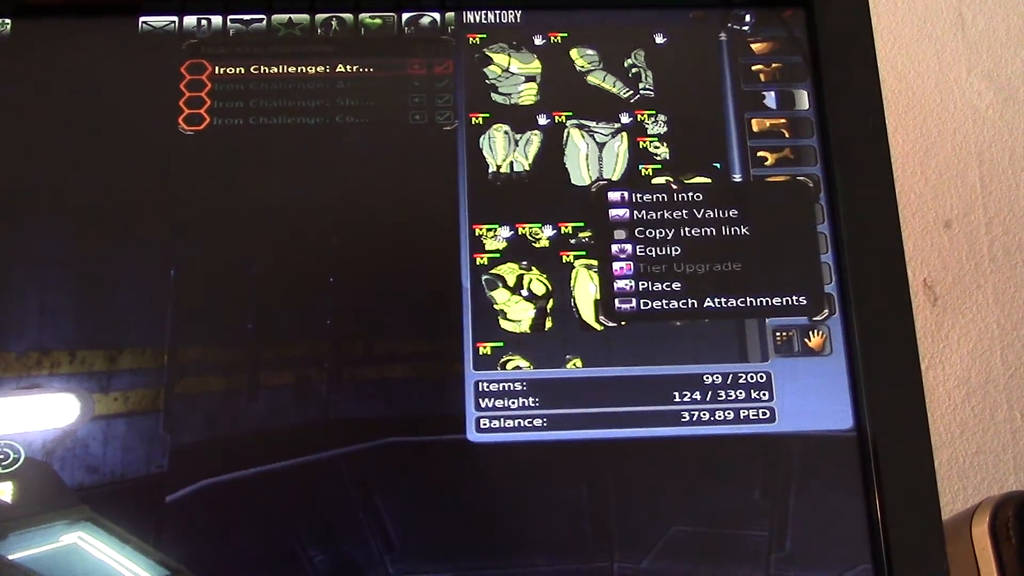
{"action": "left_click", "coordinate": [658, 249]}
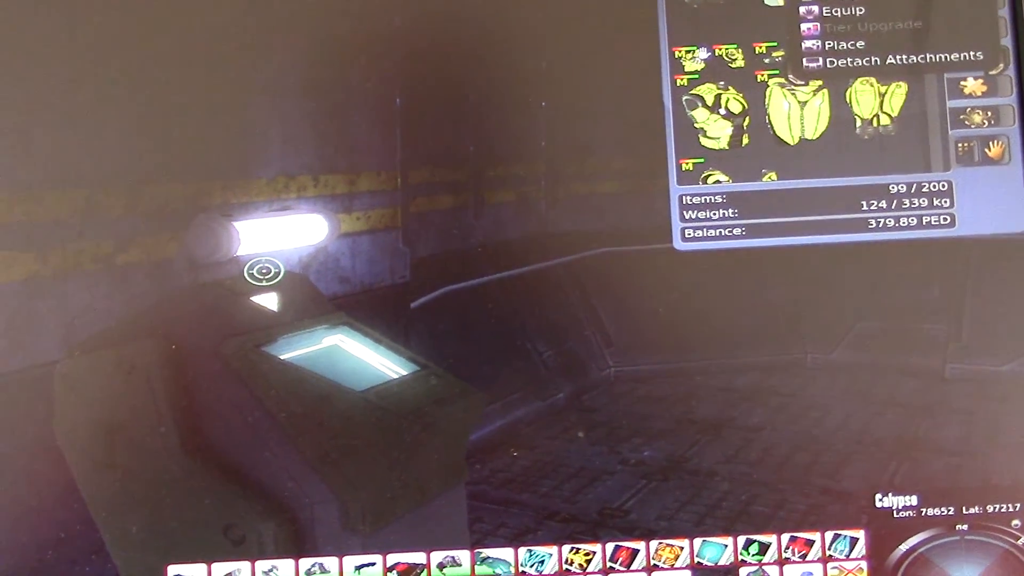
{"action": "left_click", "coordinate": [843, 9]}
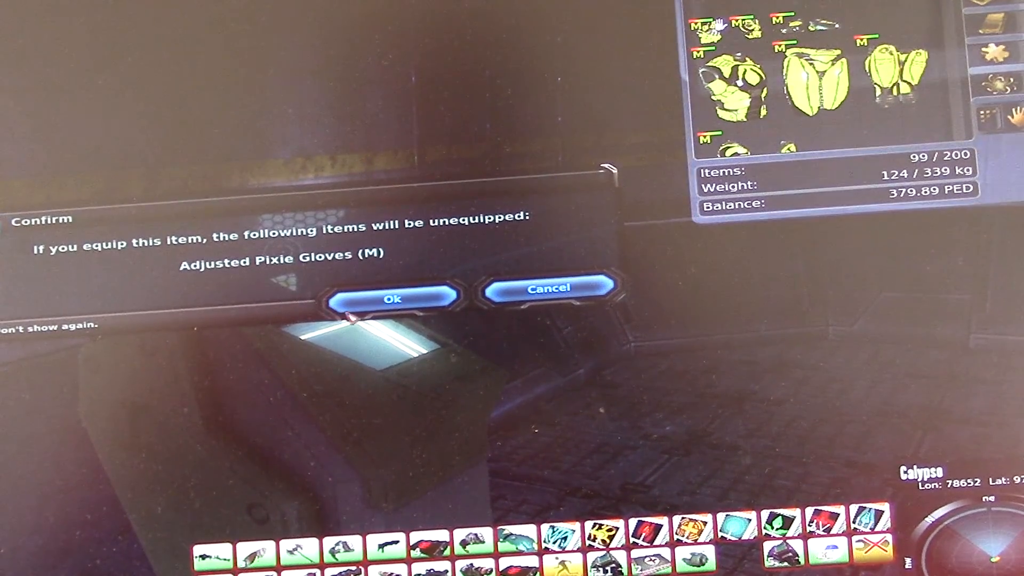
{"action": "left_click", "coordinate": [393, 298]}
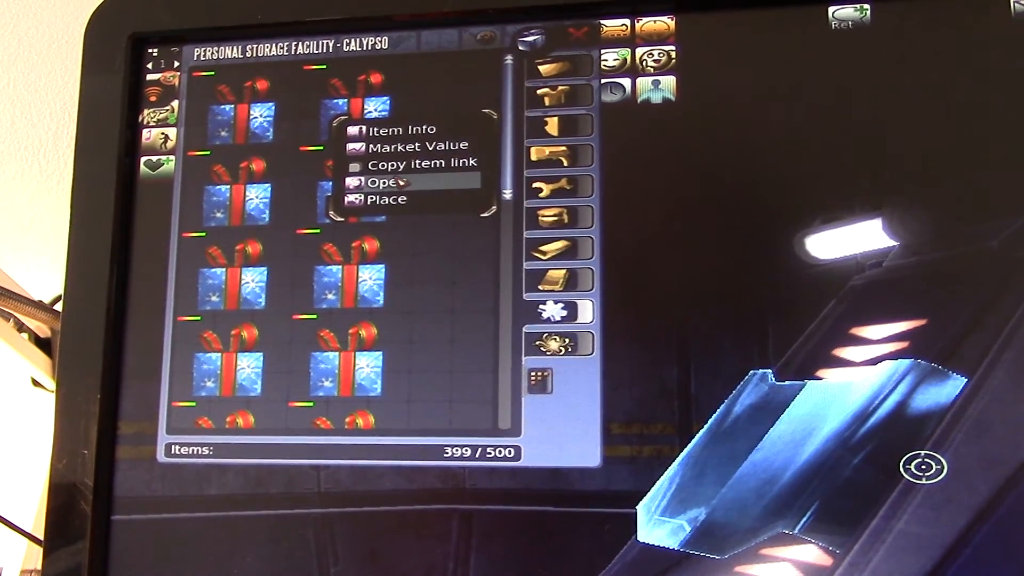
Open a gift box from Personal Storage Facility - Calypso via its right-click menu
{"action": "left_click", "coordinate": [384, 181]}
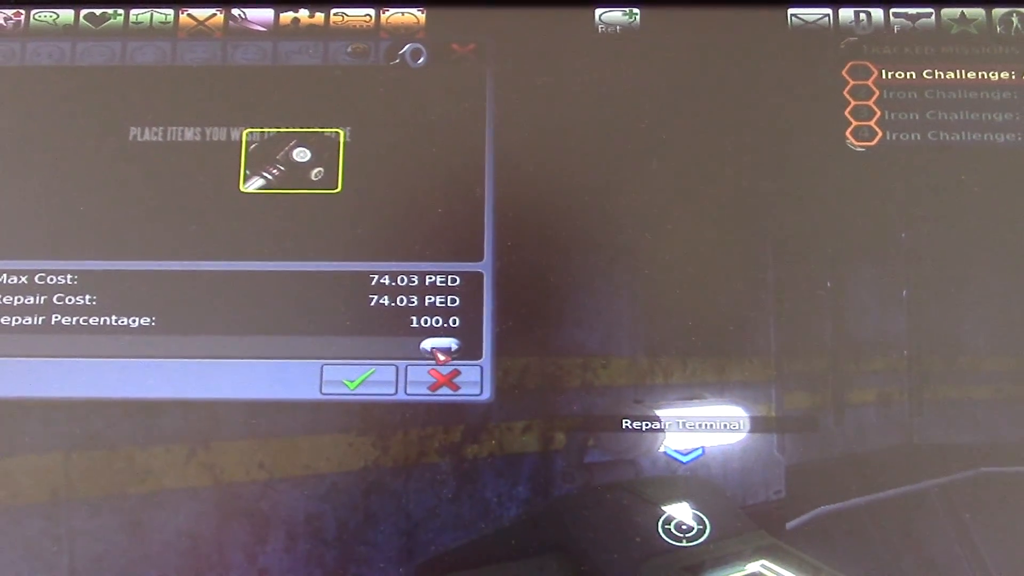
Set the weapon's Repair Percentage slider to 100, costing 74.03 PED
{"action": "left_click_drag", "start_coordinate": [441, 346], "coordinate": [357, 340]}
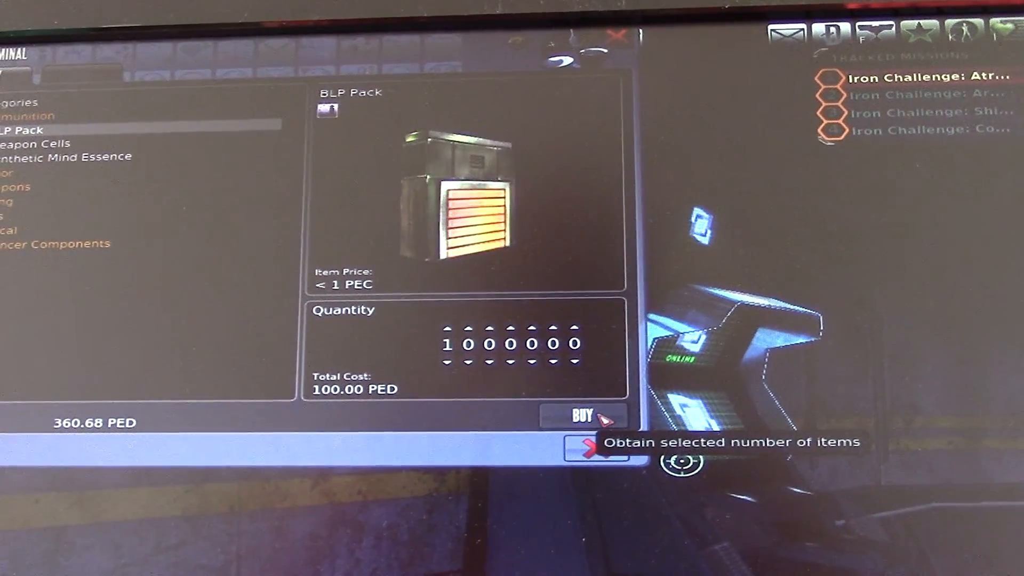
Buy 1,000,000 BLP Packs for 100.00 PED, leaving 260.68 PED
{"action": "left_click", "coordinate": [581, 416]}
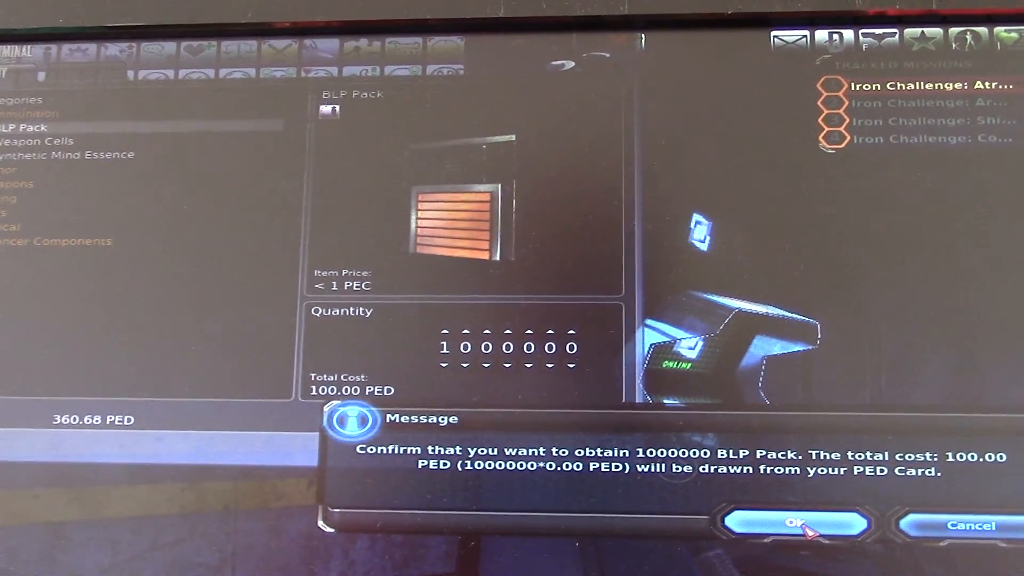
{"action": "left_click", "coordinate": [792, 524]}
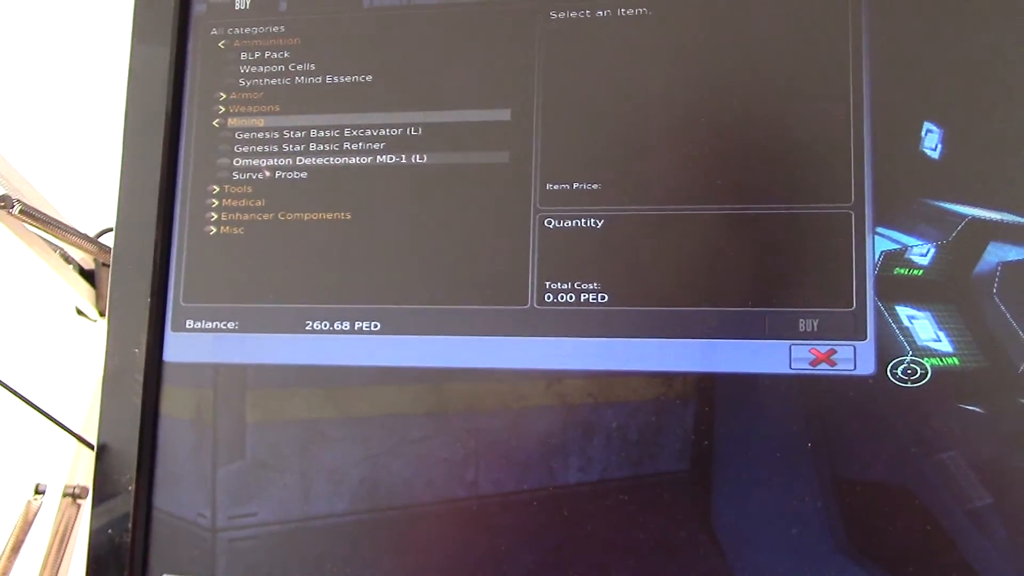
Select BLP Pack under Ammunition for a new order
{"action": "left_click", "coordinate": [269, 175]}
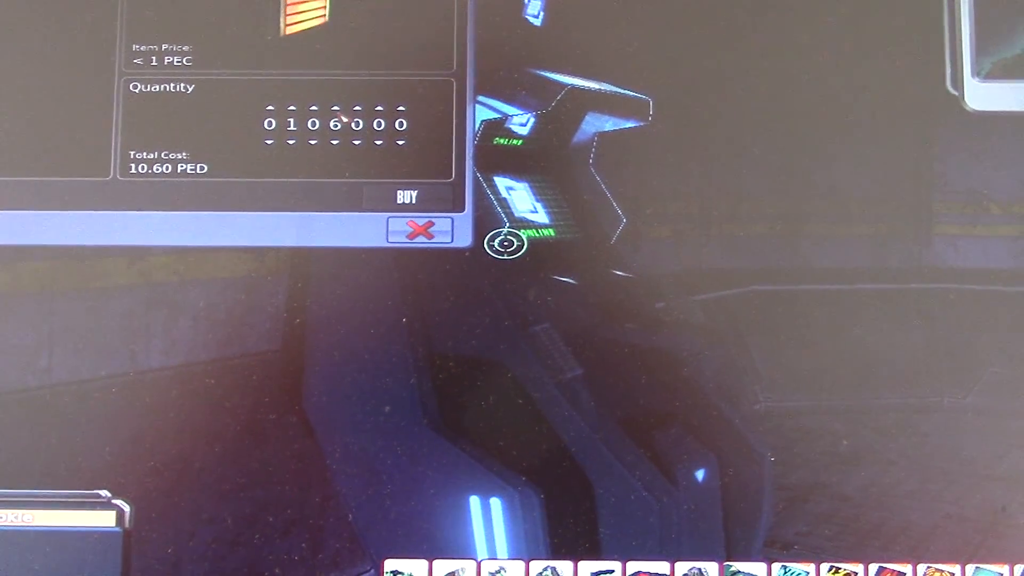
Raise the order to 106,800 BLP Packs and buy them for 10.68 PED
{"action": "left_click", "coordinate": [380, 108]}
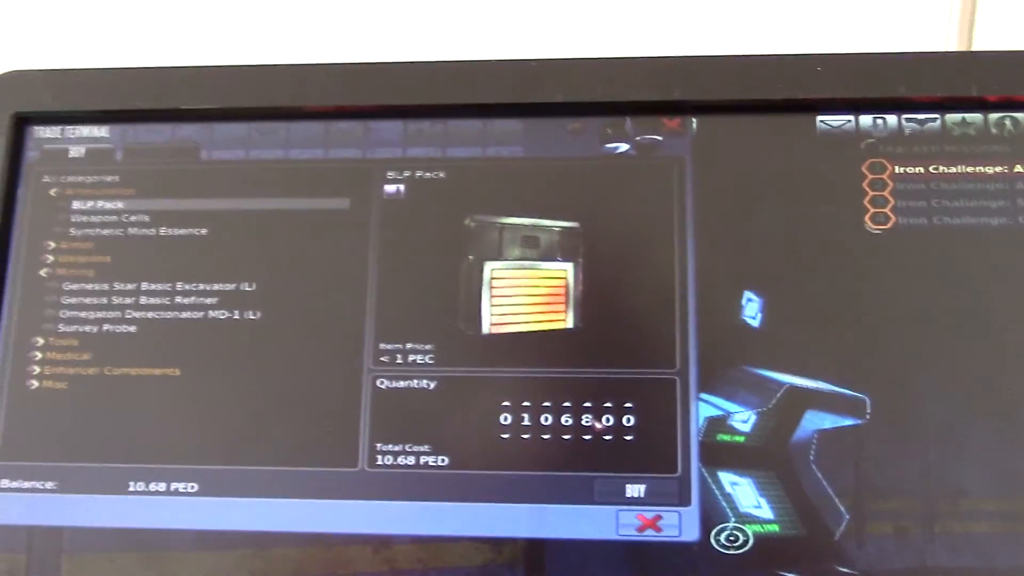
{"action": "left_click", "coordinate": [634, 491]}
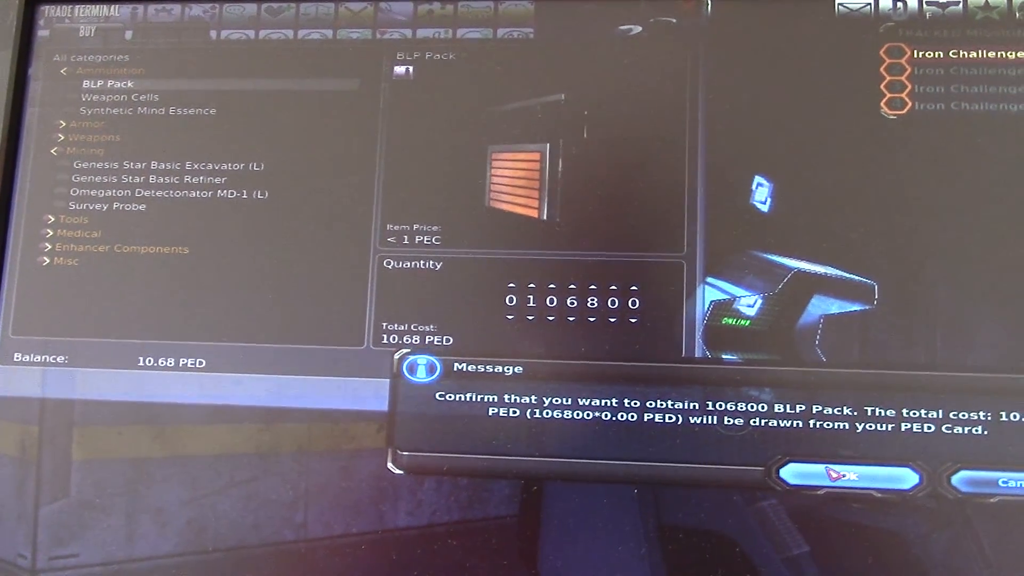
{"action": "left_click", "coordinate": [846, 477]}
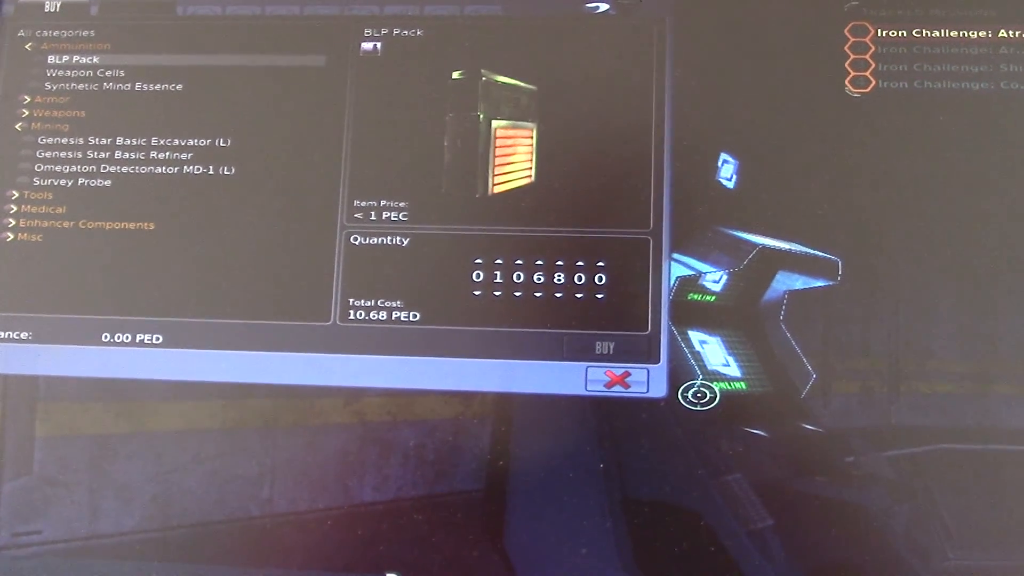
{"action": "left_click", "coordinate": [616, 379]}
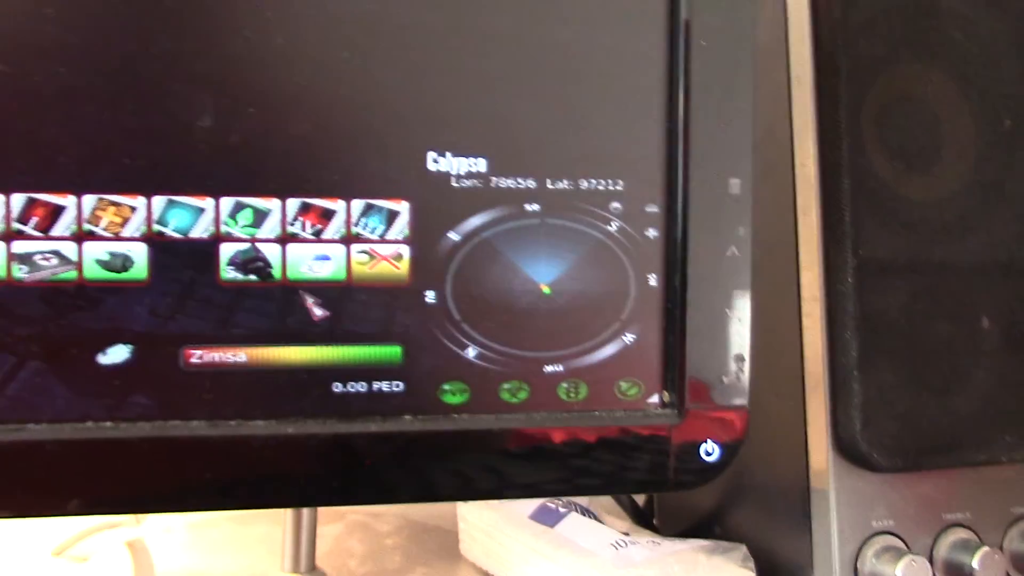